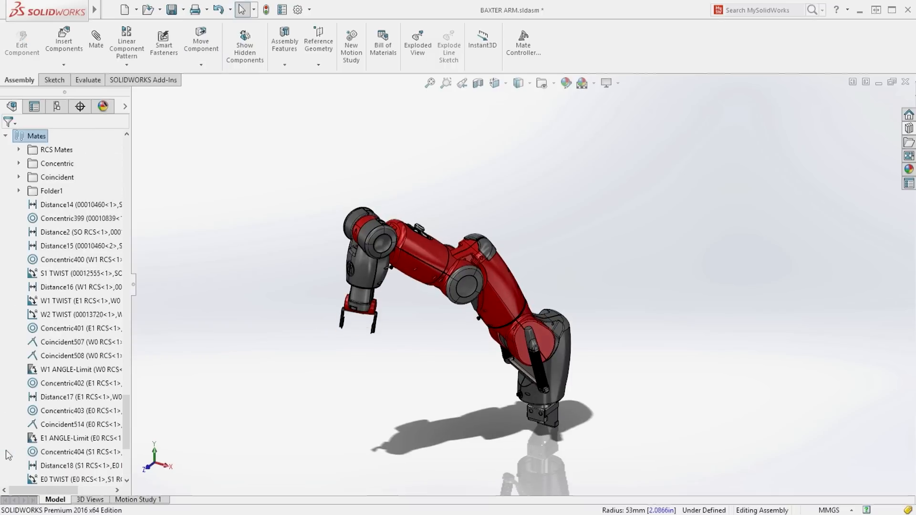
- Change the S1 TWIST mate angle to 120deg in the Modify dialog and accept it
{"action": "left_click", "coordinate": [62, 286]}
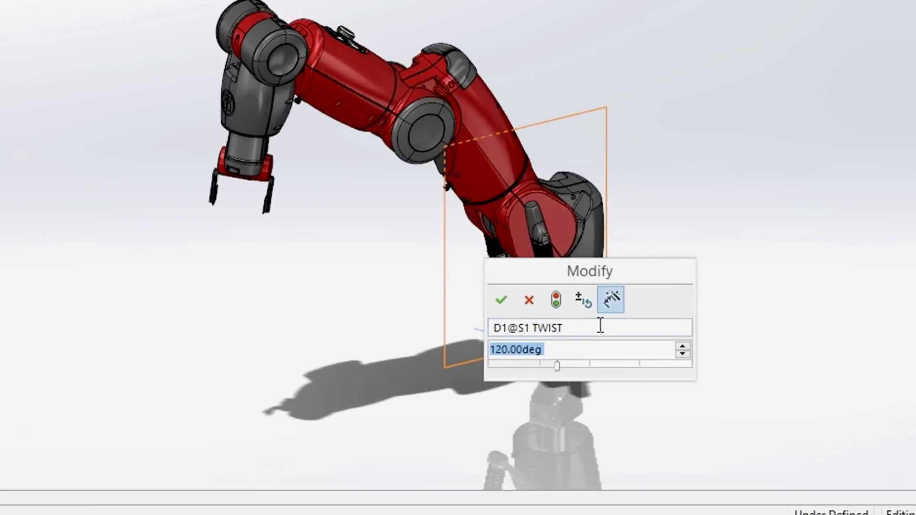
{"action": "left_click", "coordinate": [500, 299]}
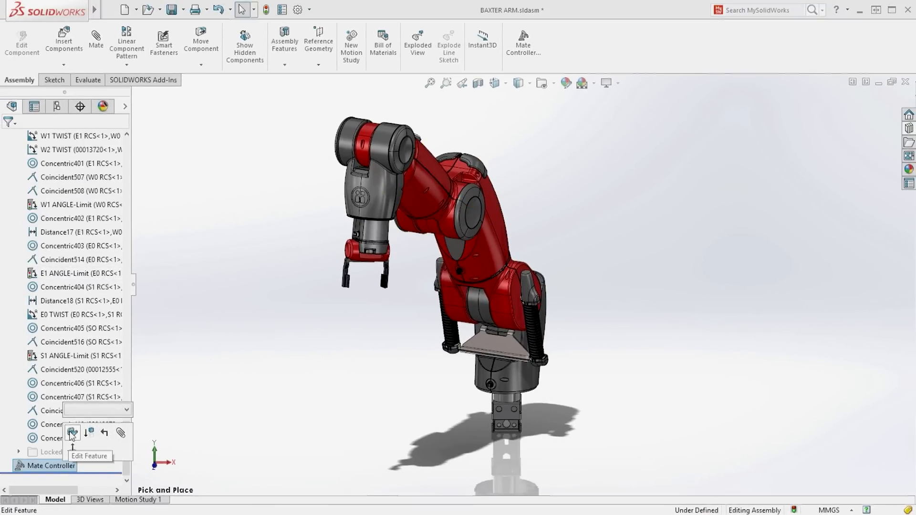
- Edit the Mate Controller, review its driven mates, and nudge Position 1's S1 TWIST angle
{"action": "left_click", "coordinate": [71, 434]}
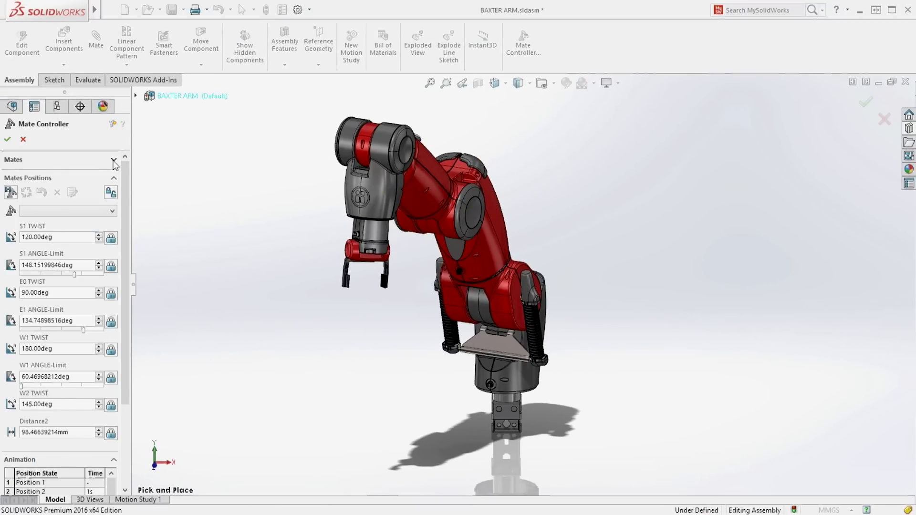
{"action": "left_click", "coordinate": [114, 162]}
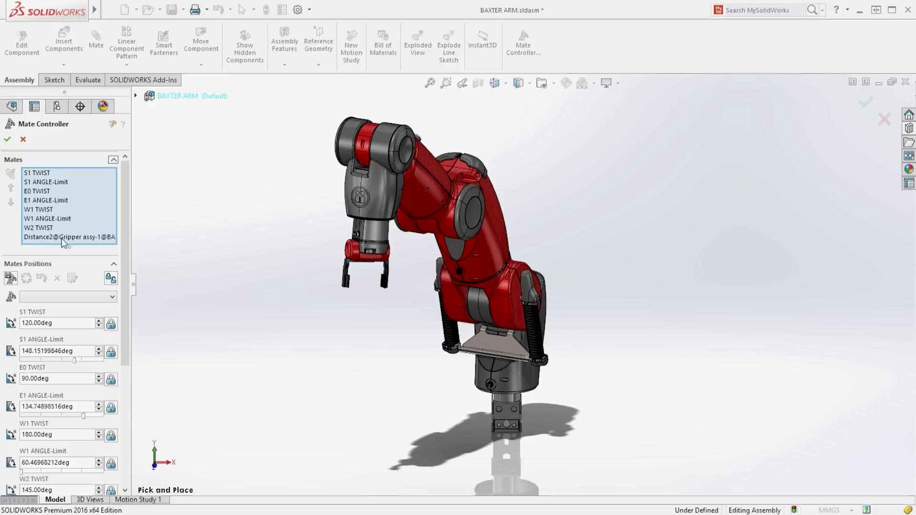
{"action": "left_click", "coordinate": [113, 159]}
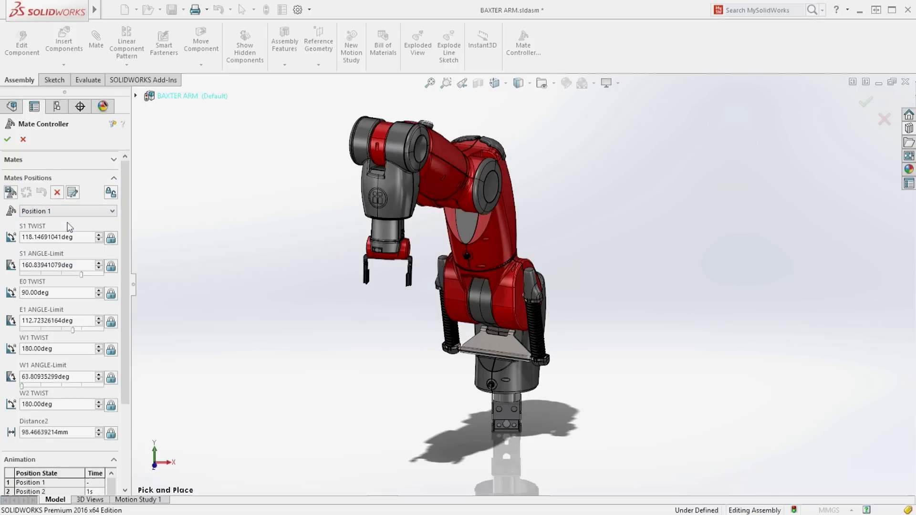
{"action": "left_click", "coordinate": [98, 235]}
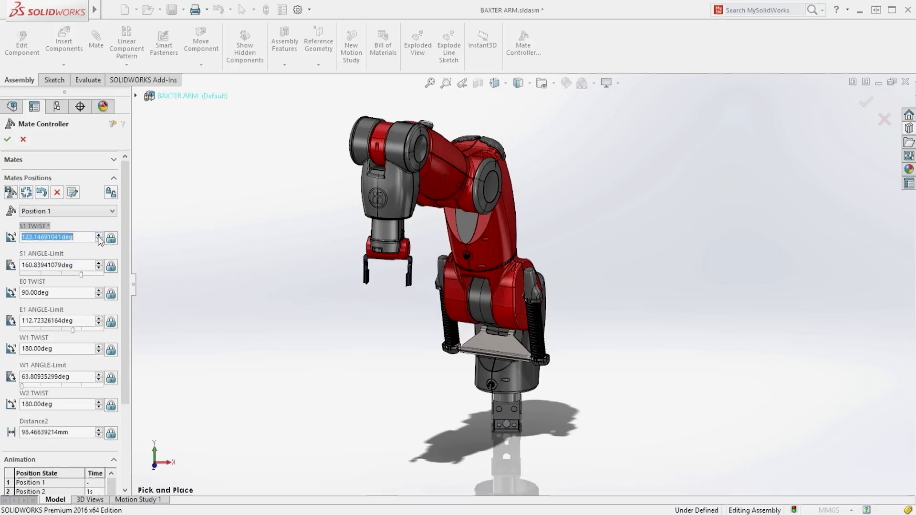
{"action": "left_click", "coordinate": [98, 240]}
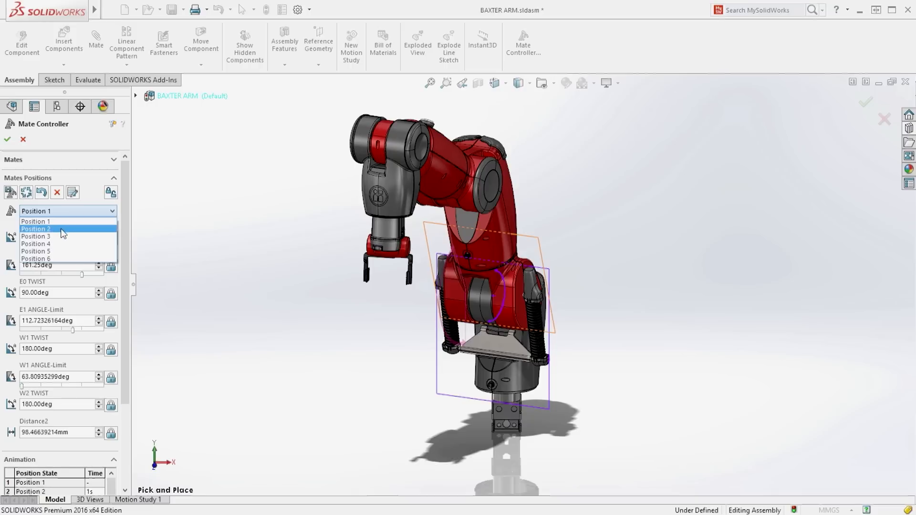
- Switch the arm to Position 2 and on through the other saved positions
{"action": "left_click", "coordinate": [52, 229]}
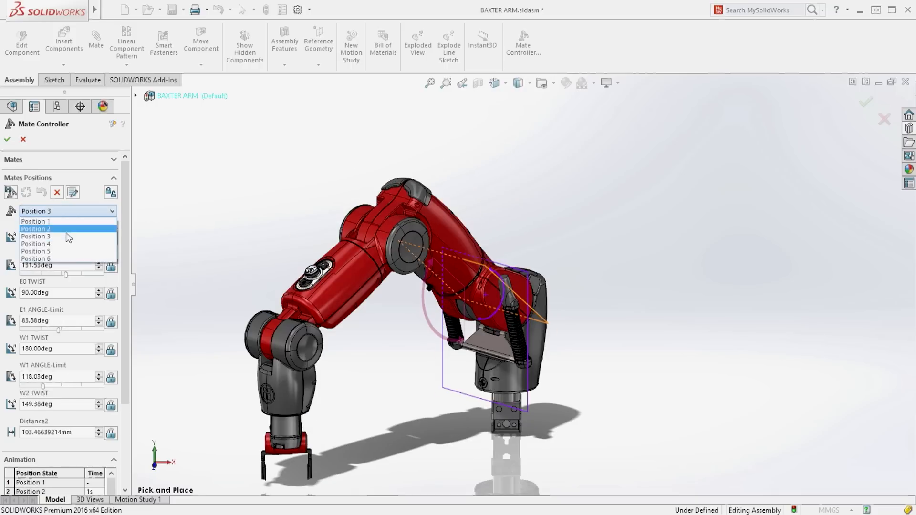
{"action": "left_click", "coordinate": [35, 245]}
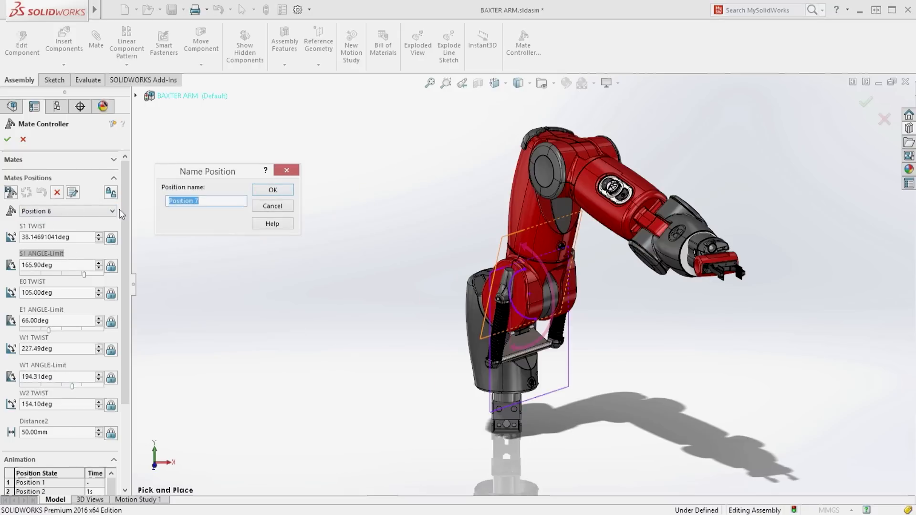
- Save the name Position 7 and retune its S1 ANGLE-Limit to 107deg and E0 TWIST to 134.29deg
{"action": "left_click", "coordinate": [273, 189]}
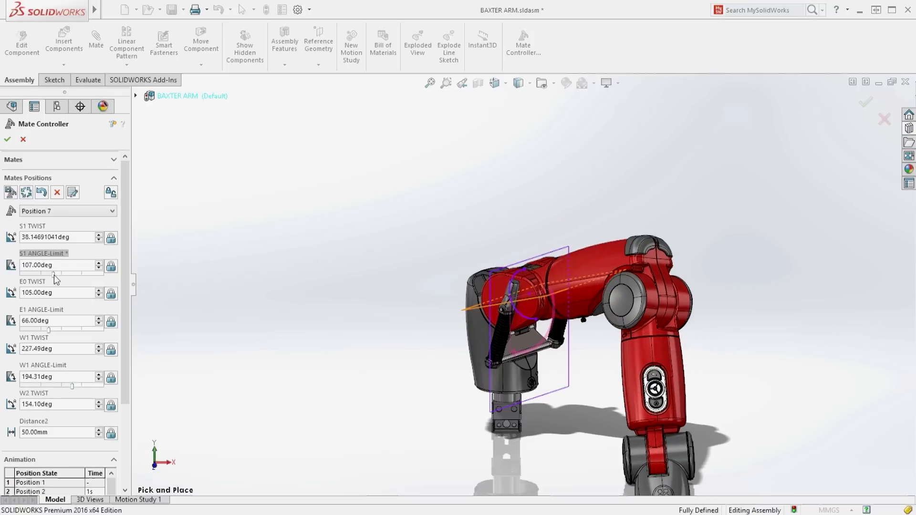
{"action": "left_click", "coordinate": [111, 293]}
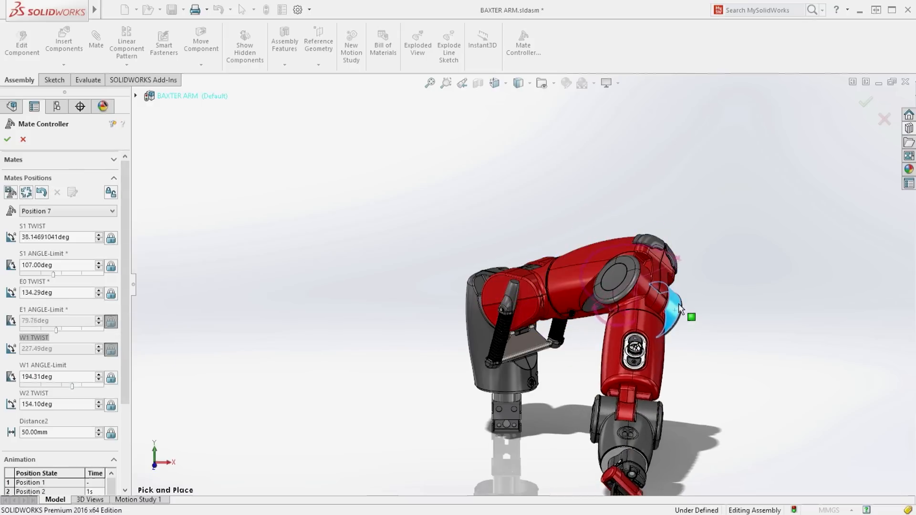
- Drag the forearm in the graphics area to swing it into the new reaching pose
{"action": "left_click_drag", "start_coordinate": [680, 310], "coordinate": [647, 325]}
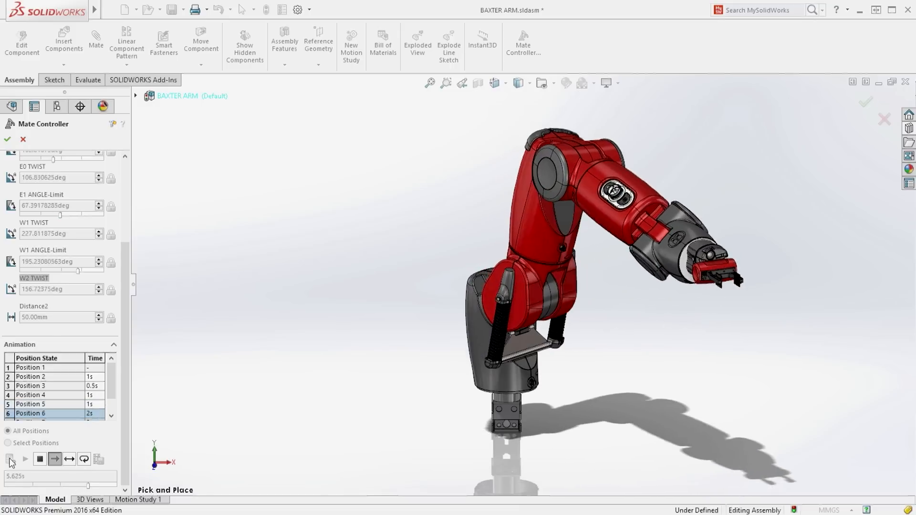
- Replay the 7.5-second Mate Controller animation through all seven saved positions
{"action": "left_click", "coordinate": [22, 473]}
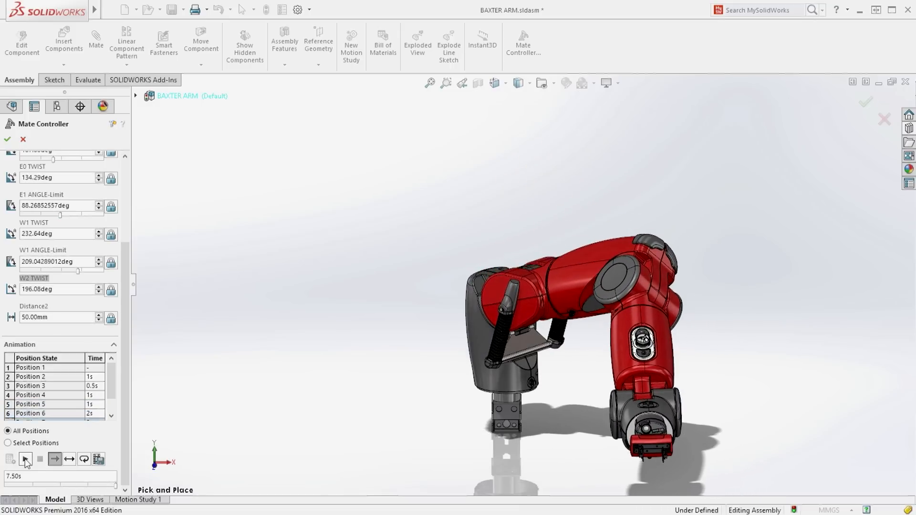
{"action": "left_click", "coordinate": [37, 458]}
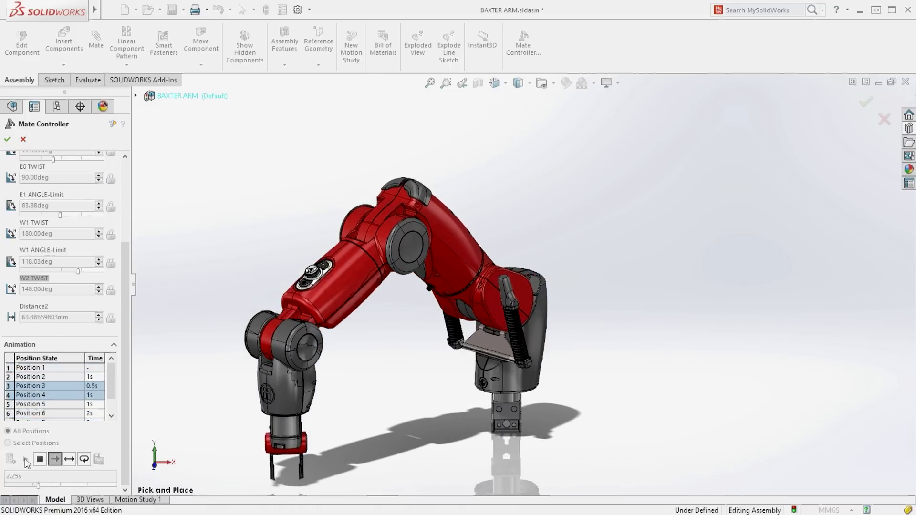